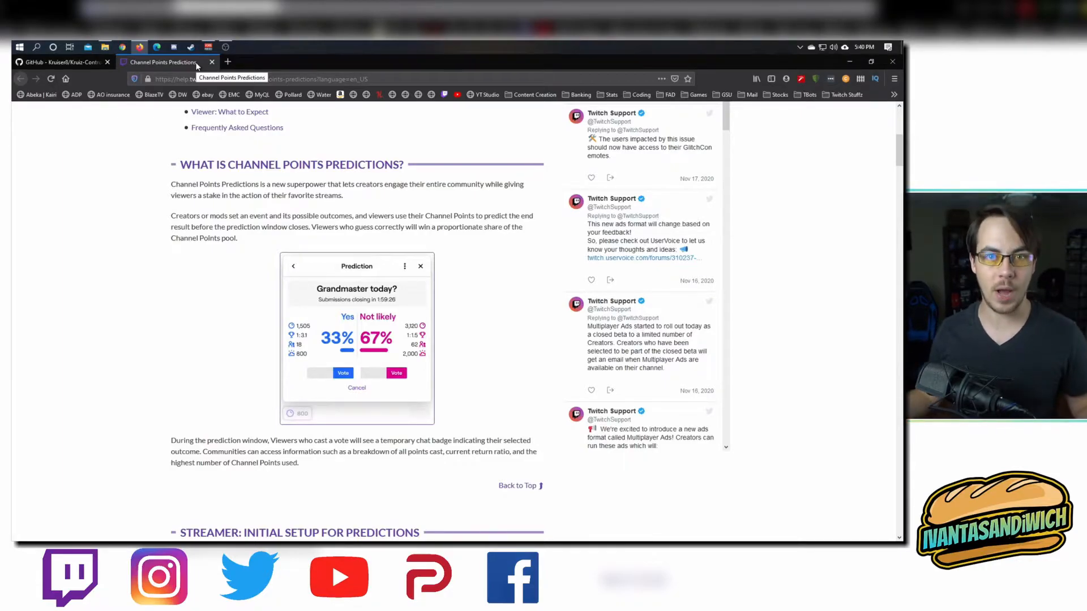
scroll(down, 3)
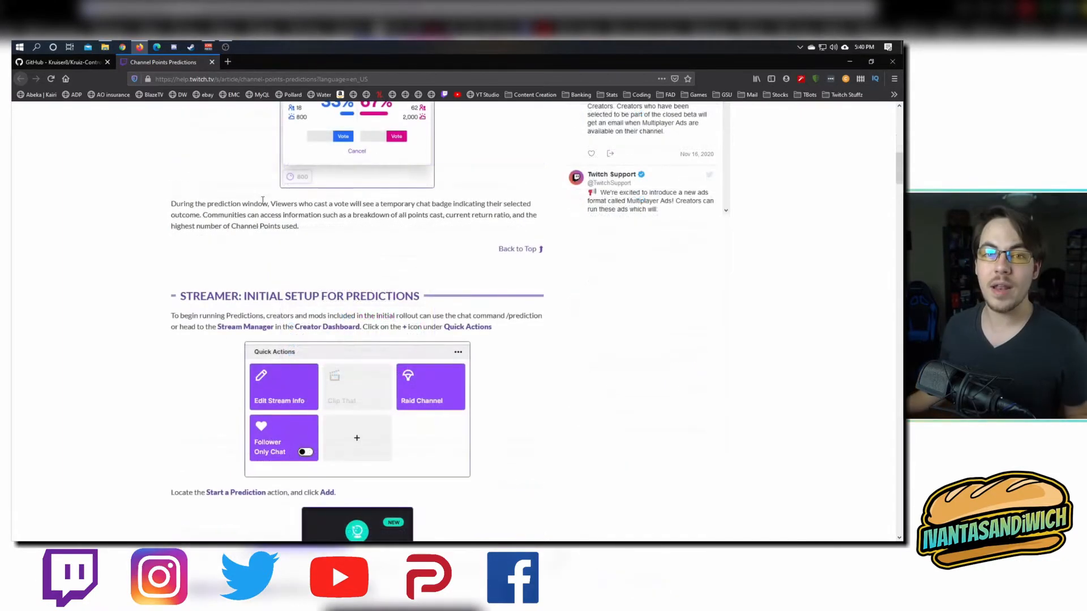
scroll(down, 3)
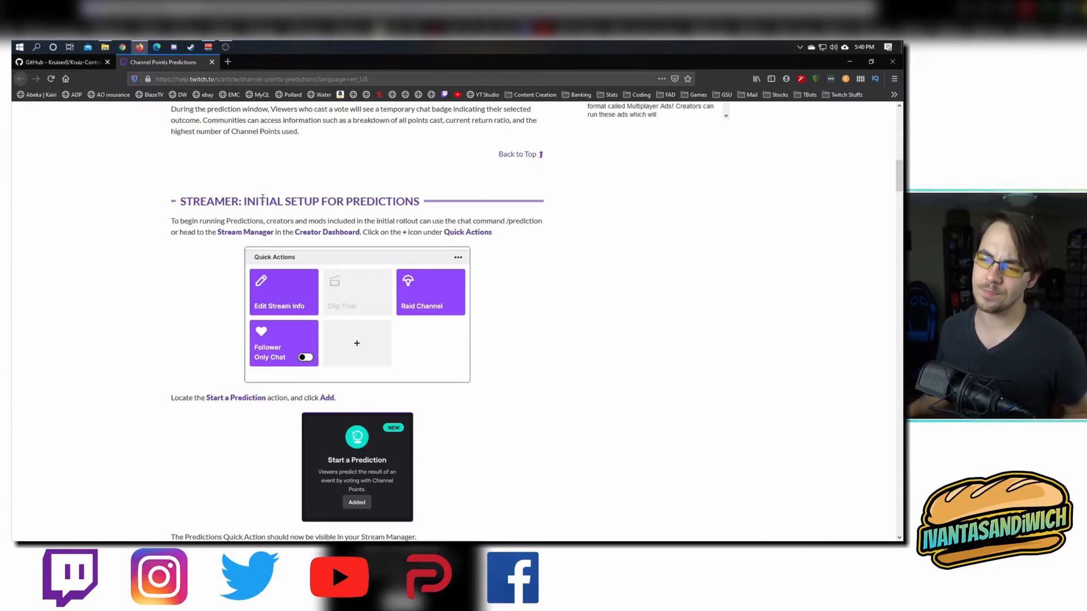
mouse_move(526, 267)
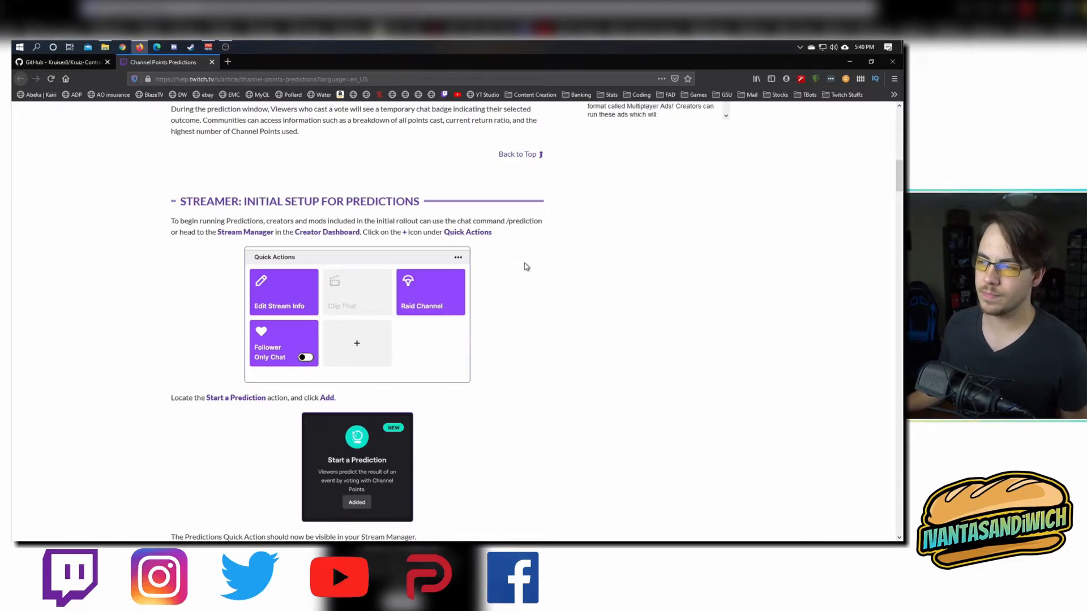
scroll(down, 3)
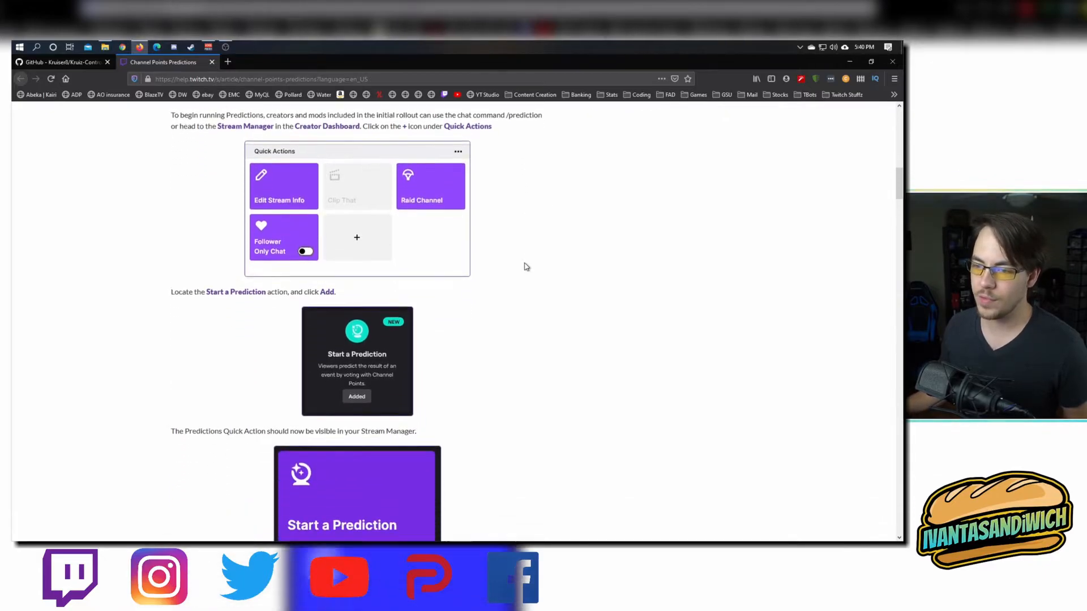
scroll(down, 3)
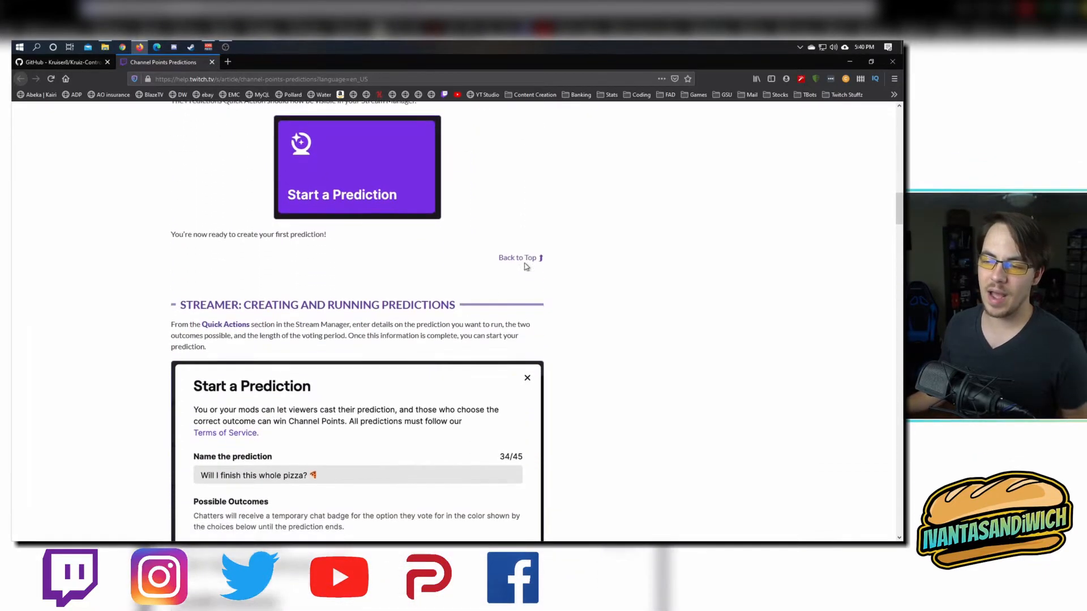
scroll(down, 3)
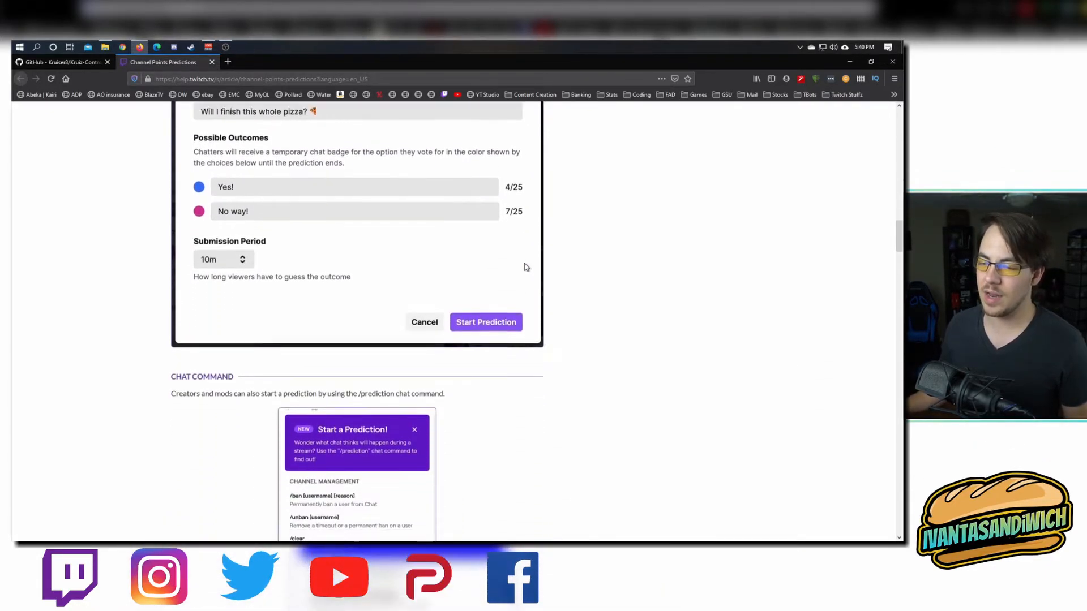
scroll(down, 3)
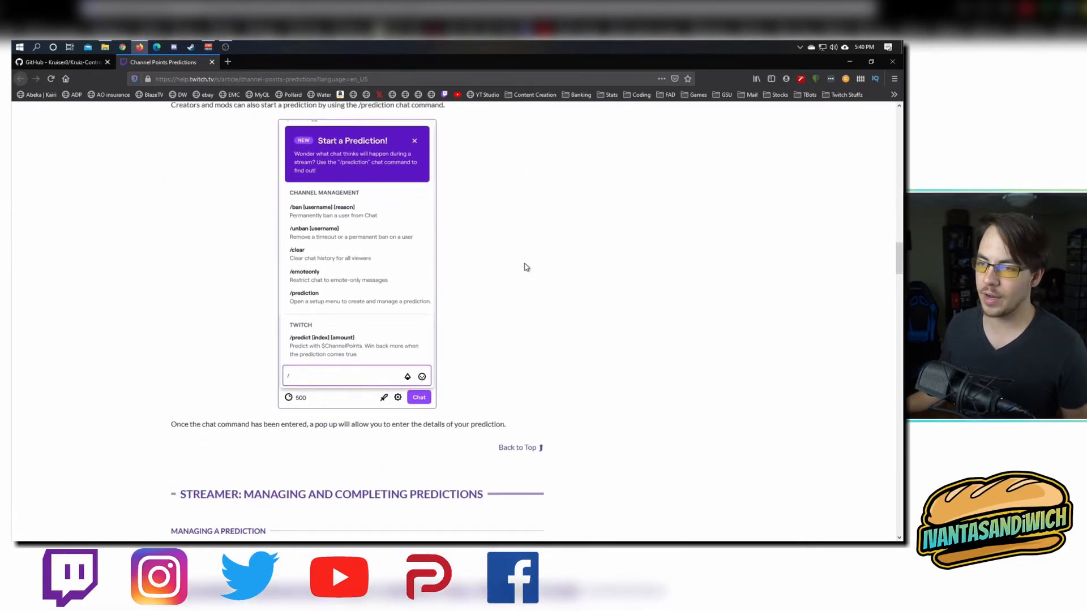
scroll(down, 3)
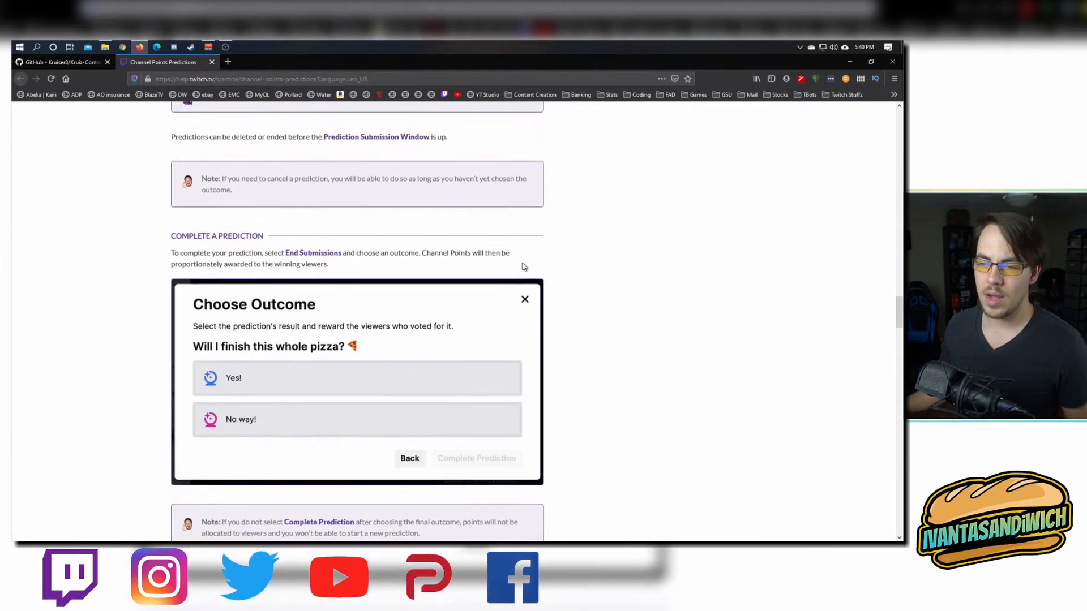
scroll(down, 3)
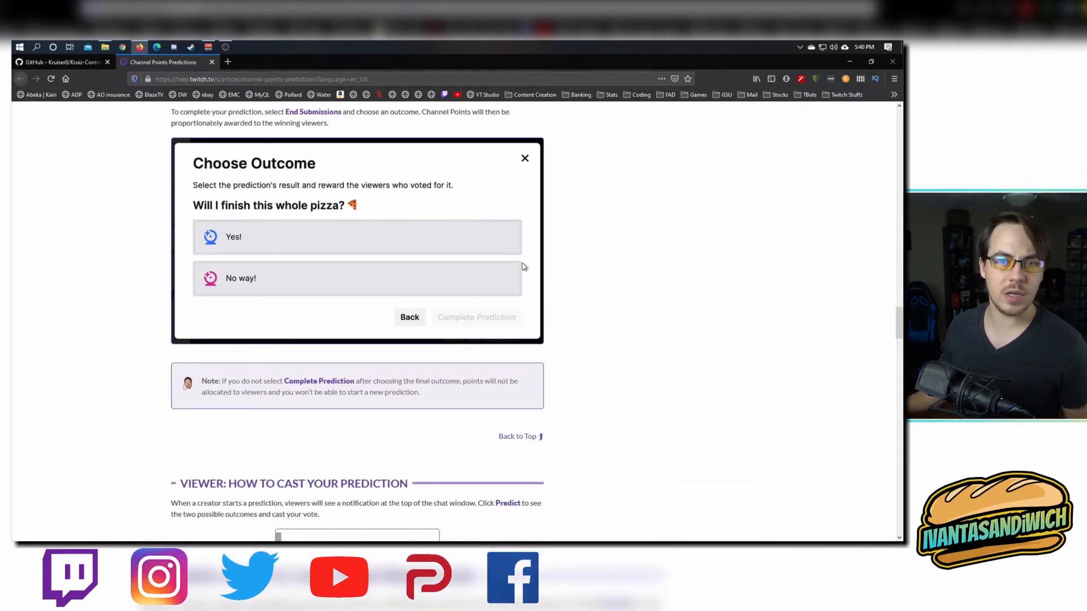